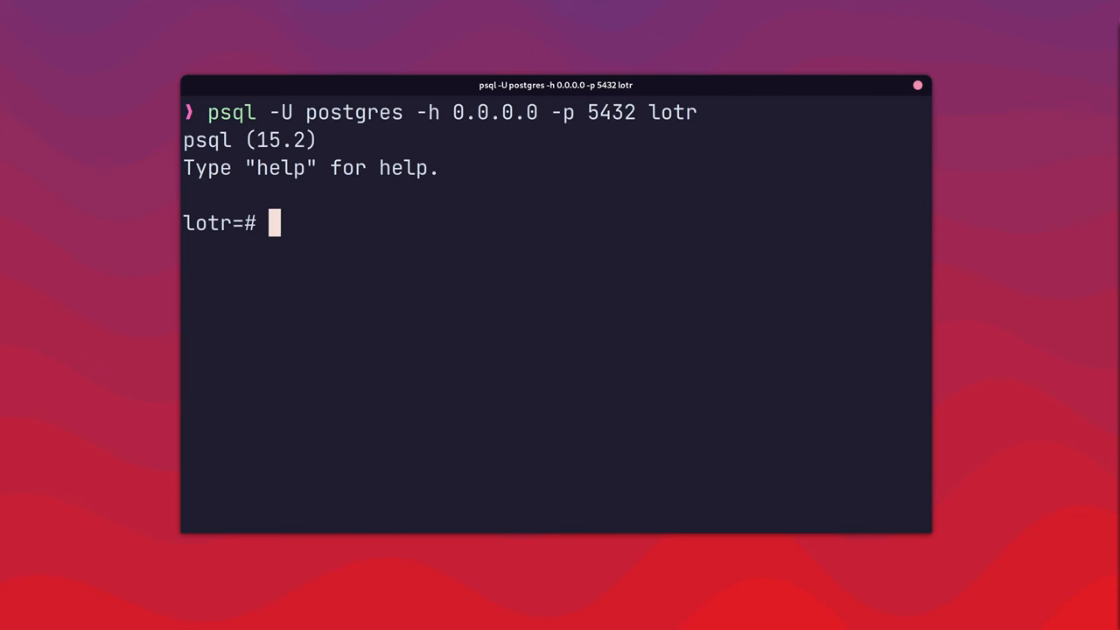
{"action": "type", "text": "SELECT COUNT(*) FROM users;"}
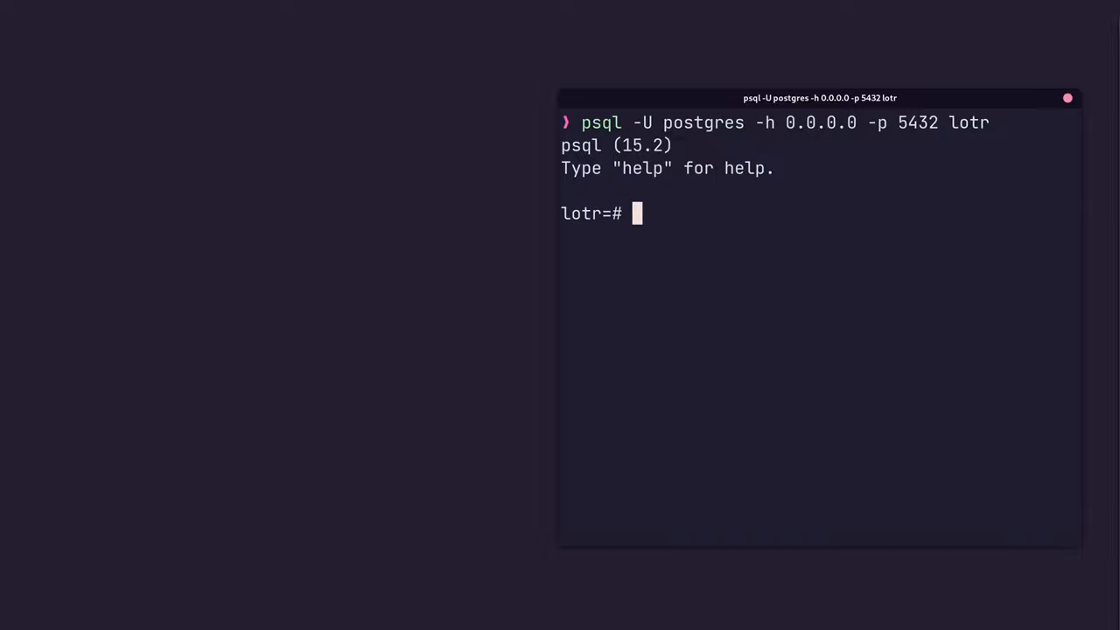
{"action": "type", "text": "CREATE INDEX users_age_index ON users(age);"}
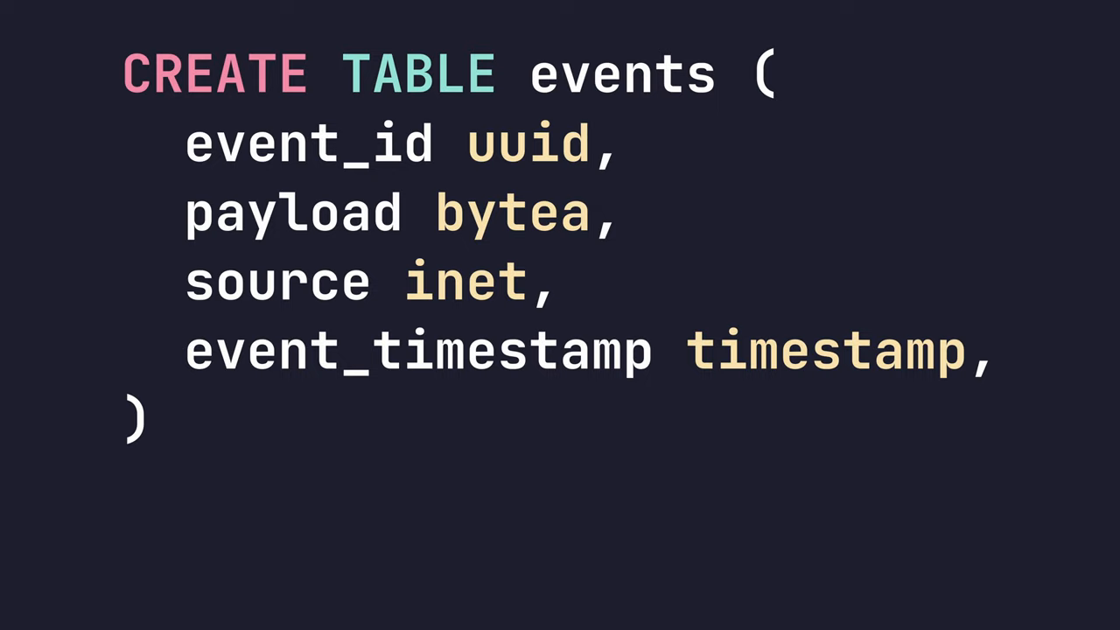
{"action": "type", "text": "PARTITION BY"}
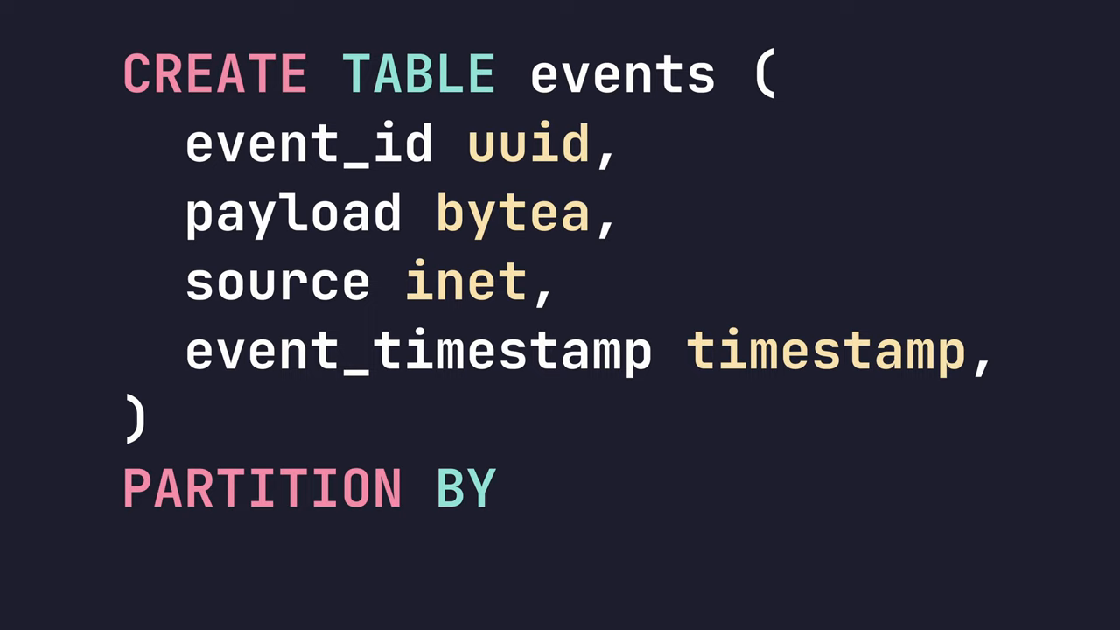
{"action": "type", "text": "RANGE (event_timestamp)"}
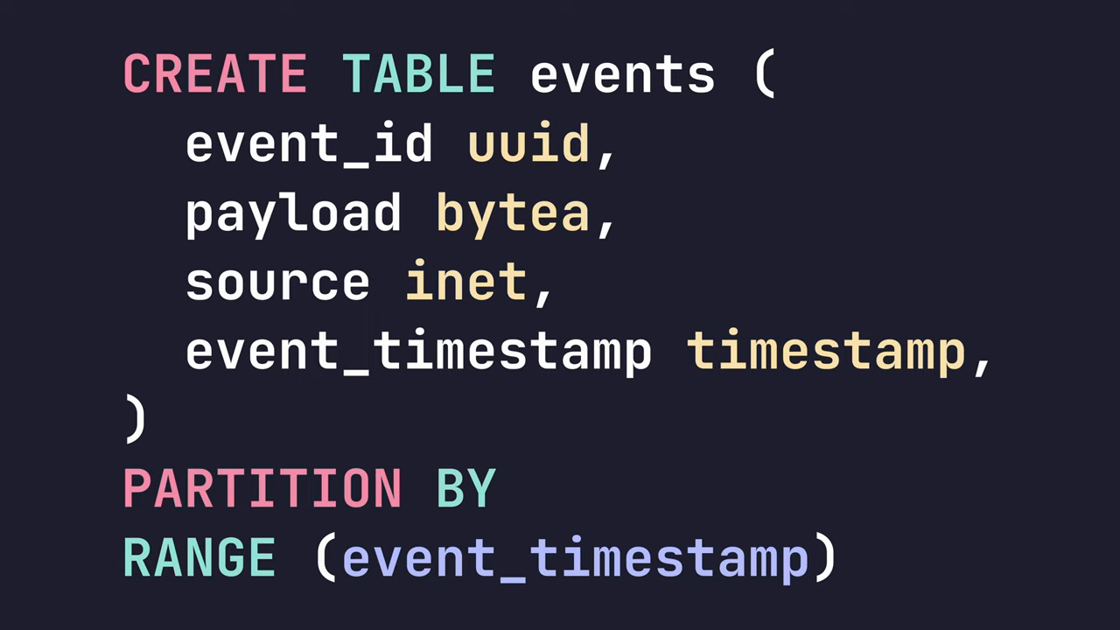